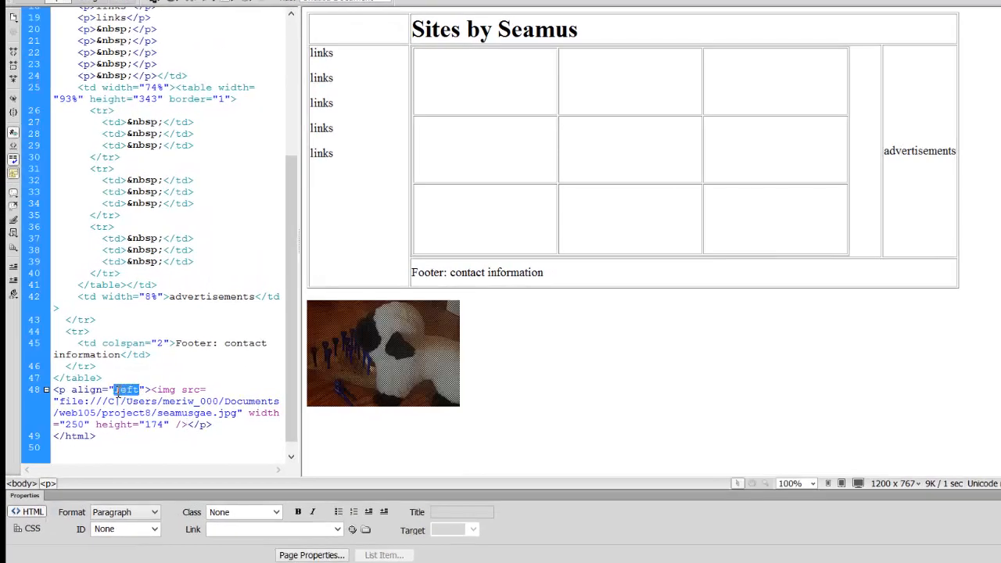
Edit the align attribute of the paragraph around the sheep photo in Code view
text(right)
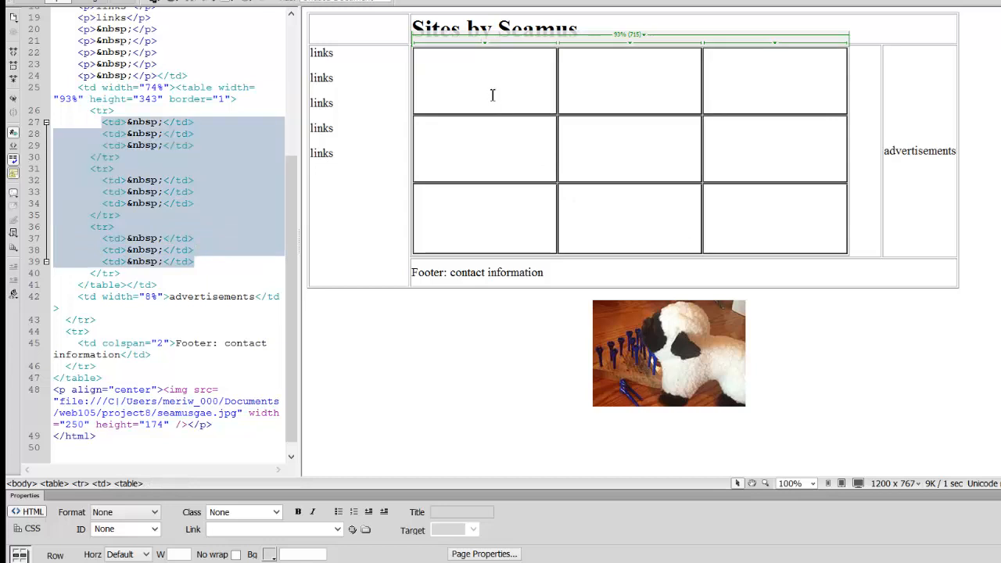
Cut the nested table out of the main content cell
right_click(491, 95)
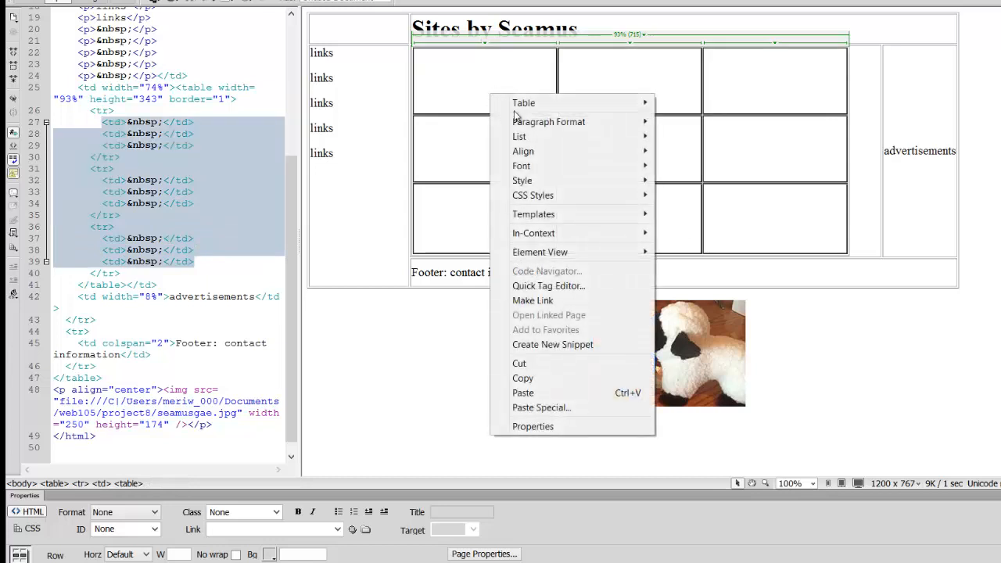
click(519, 363)
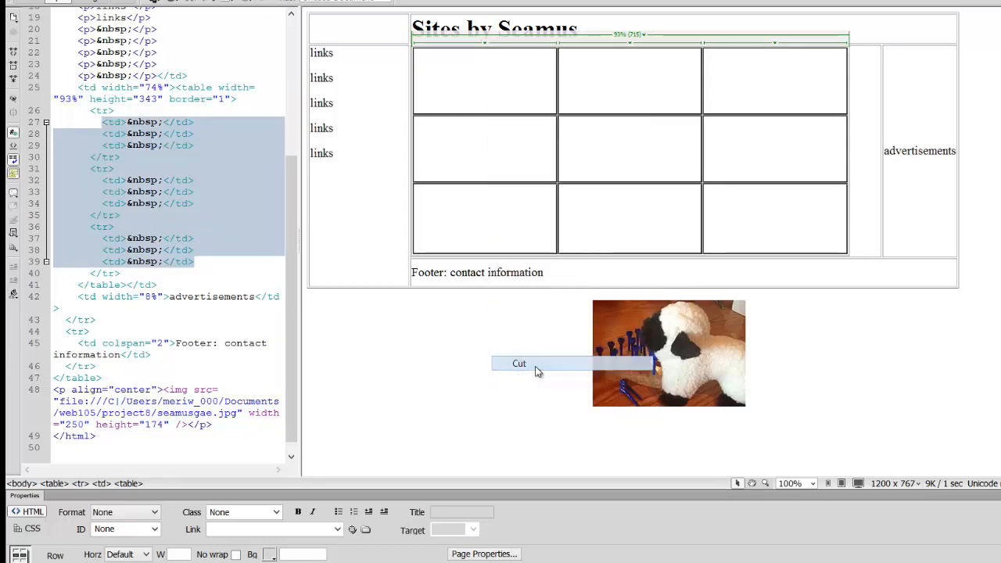
click(519, 363)
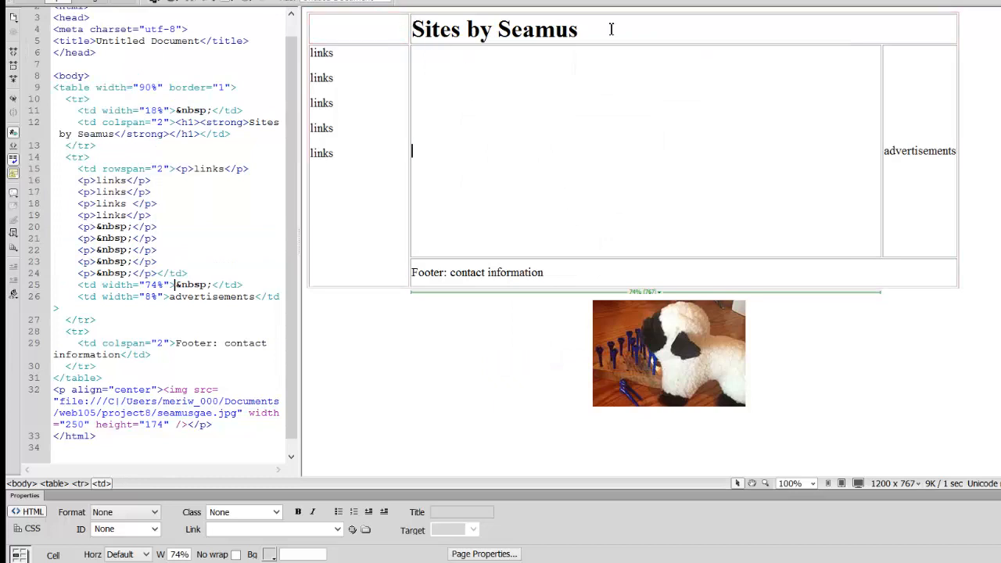
Type 'logo' into the top-left header cell
click(611, 30)
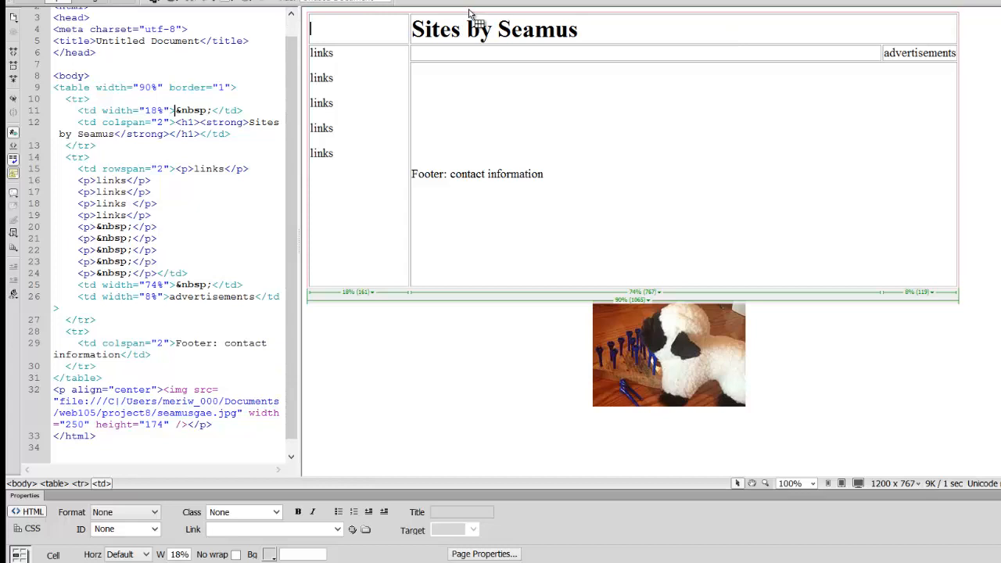
text(logo)
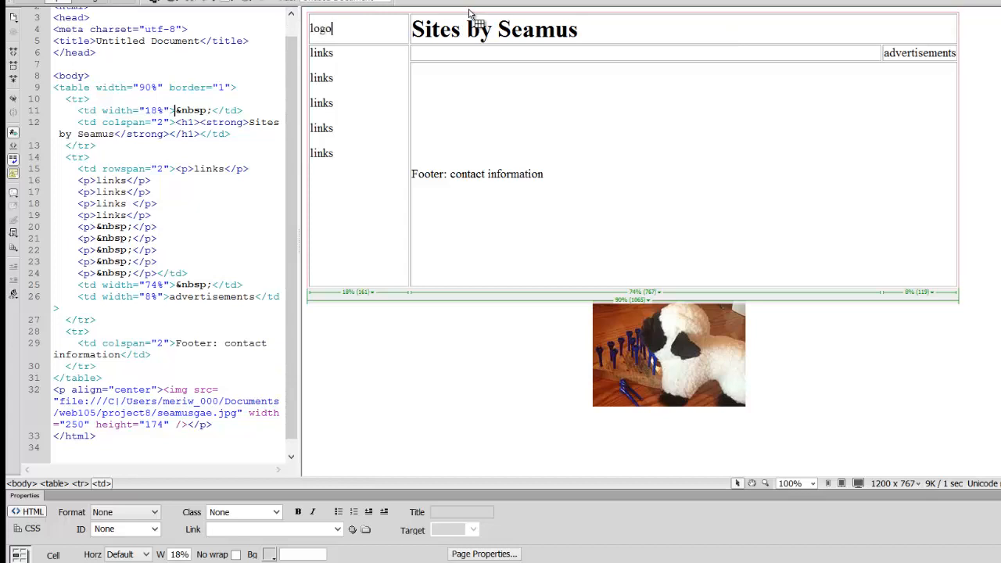
text(logo)
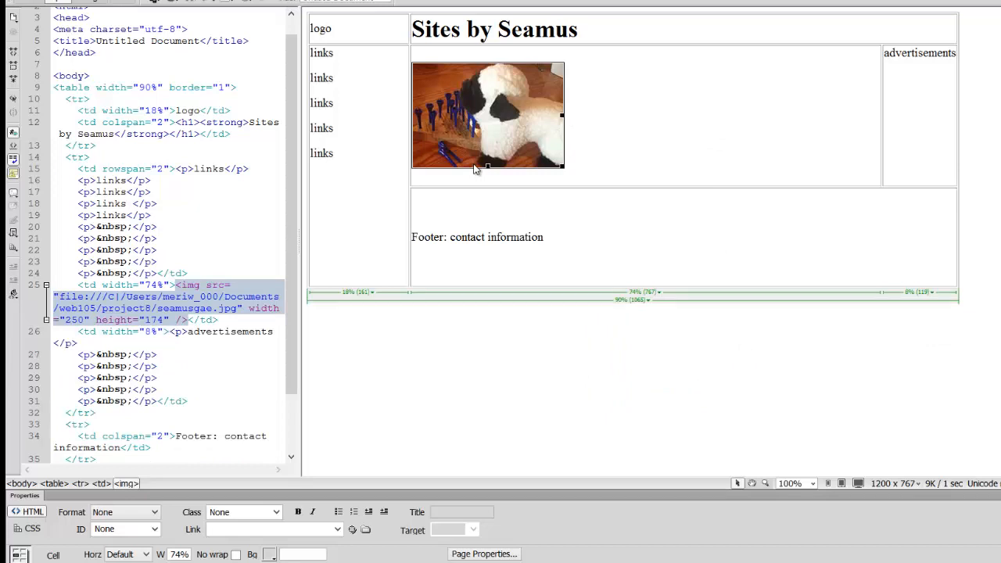
mouse_move(480, 171)
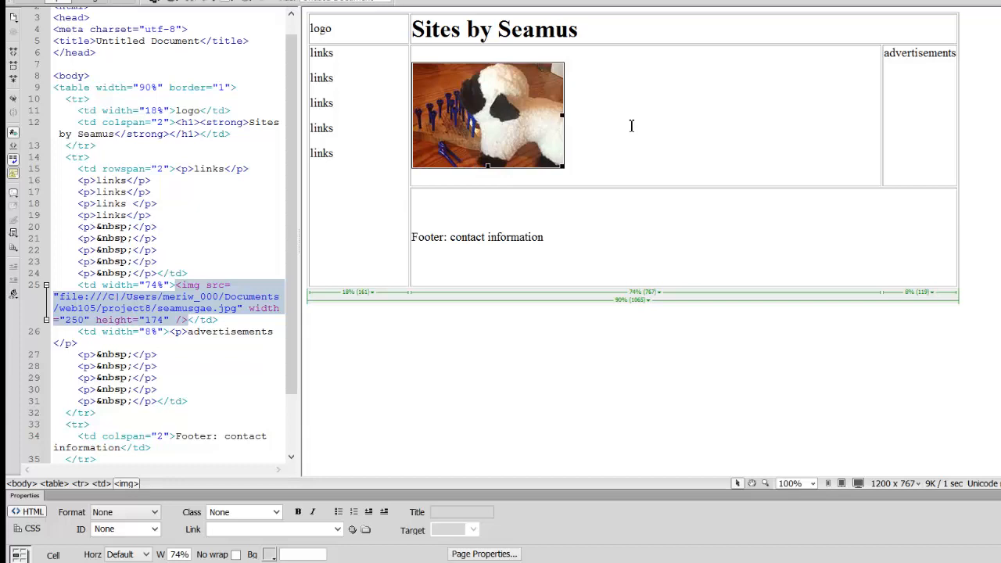
mouse_move(543, 62)
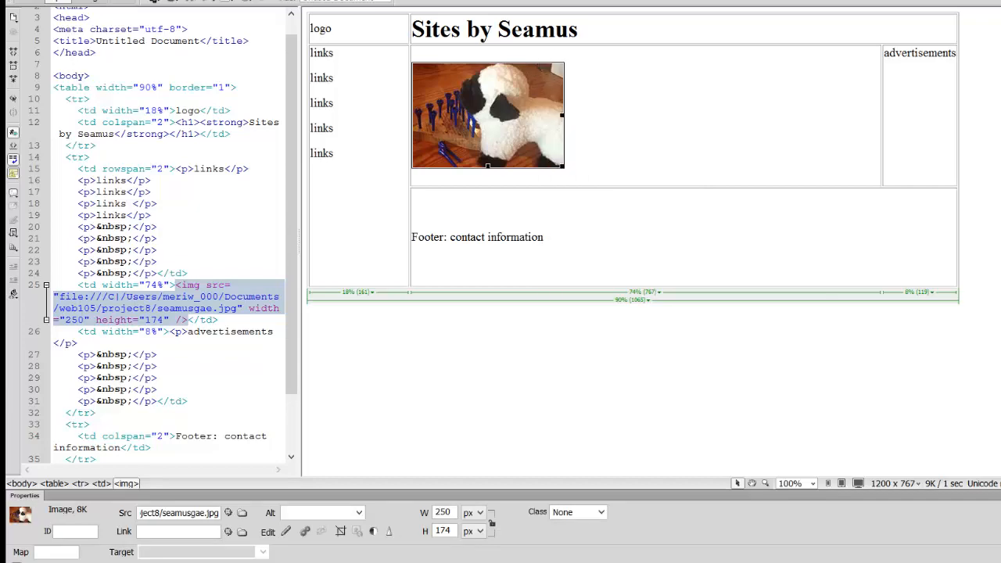
Insert a nested table with 1 row and 2 columns into the content cell
click(33, 7)
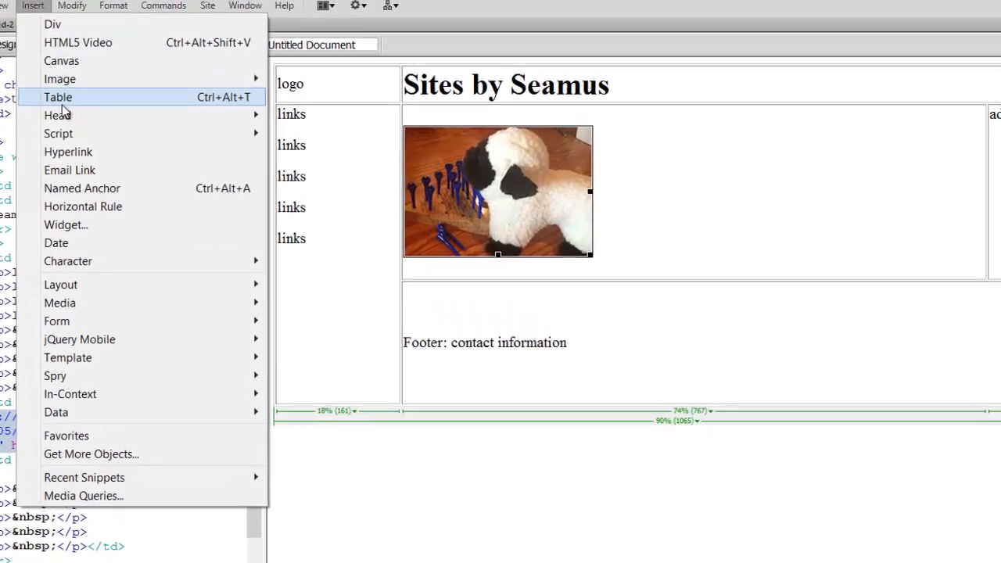
click(58, 96)
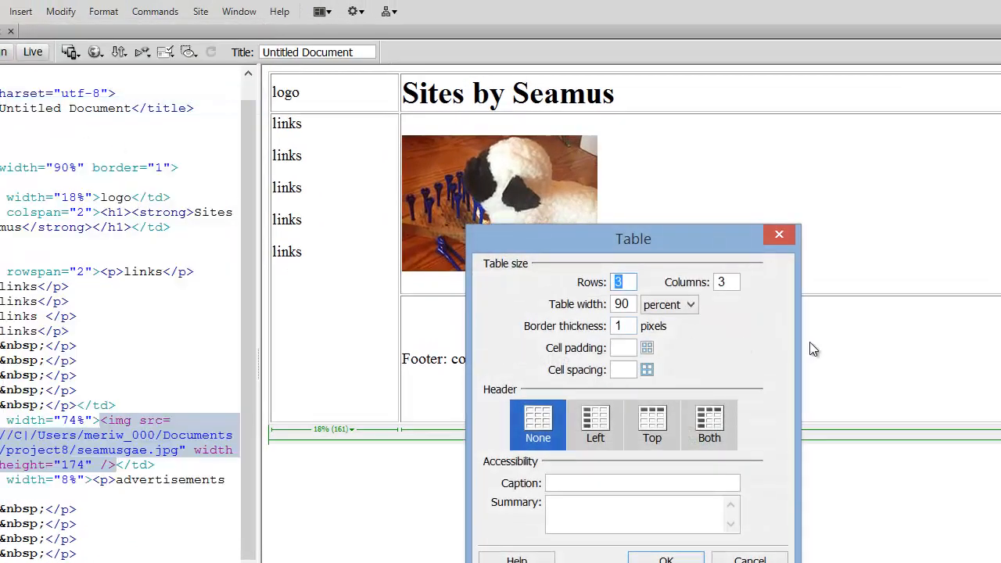
text(1)
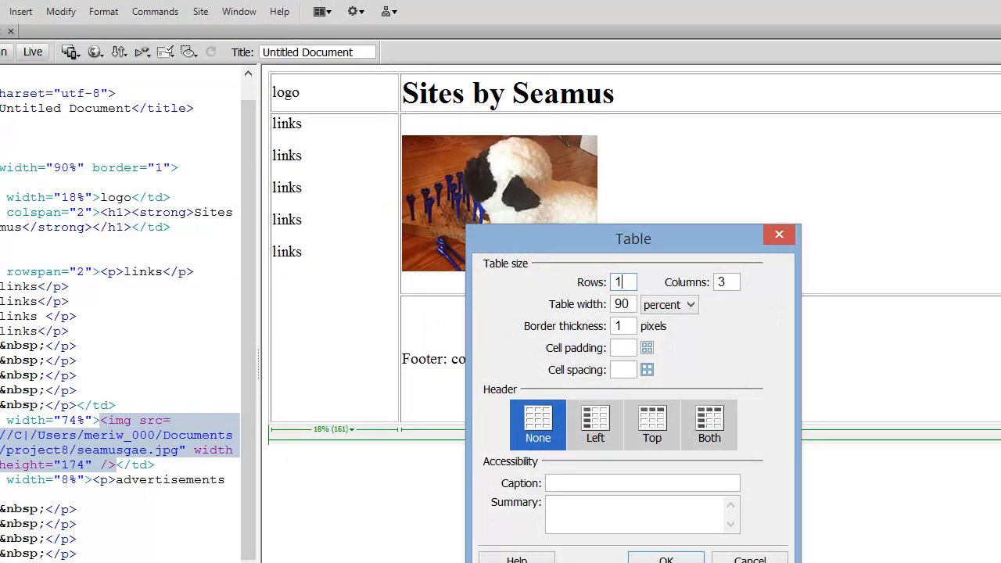
click(726, 281)
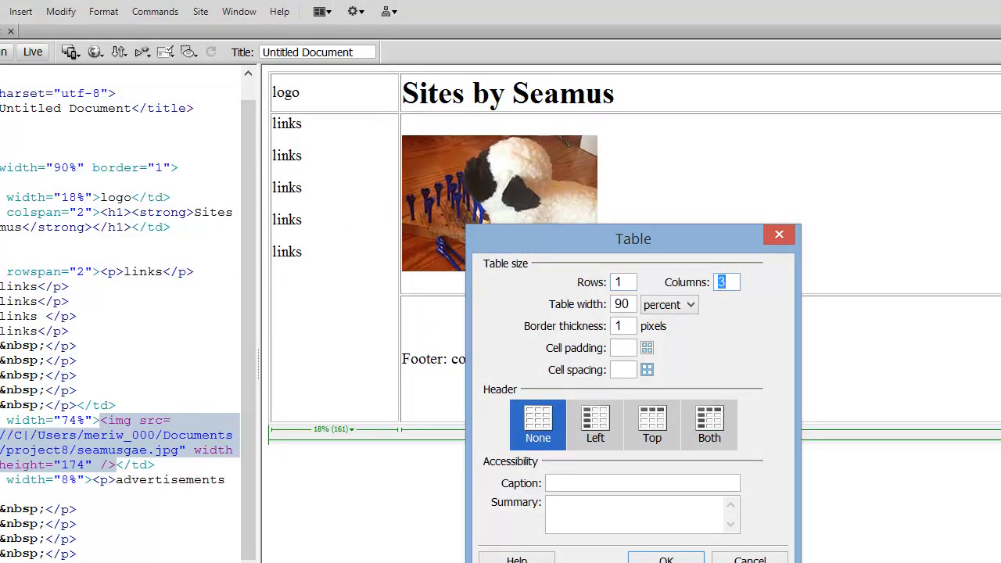
text(2)
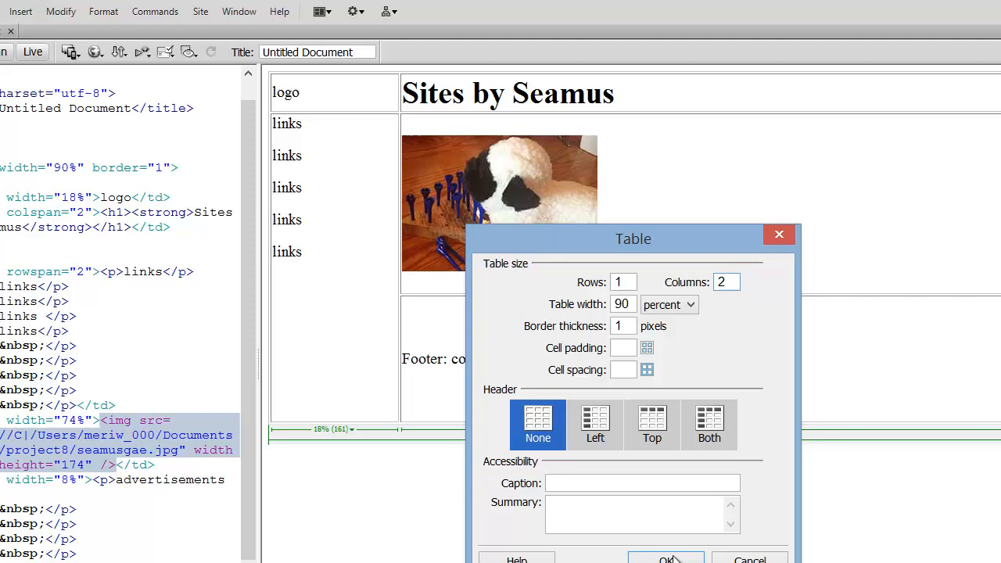
click(666, 558)
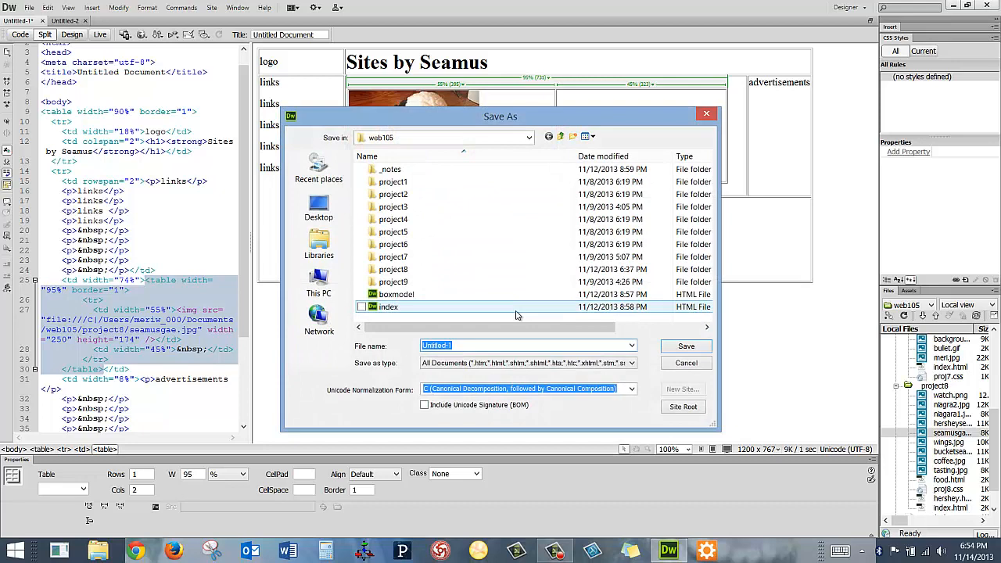
Save the page into the web105 folder
click(686, 346)
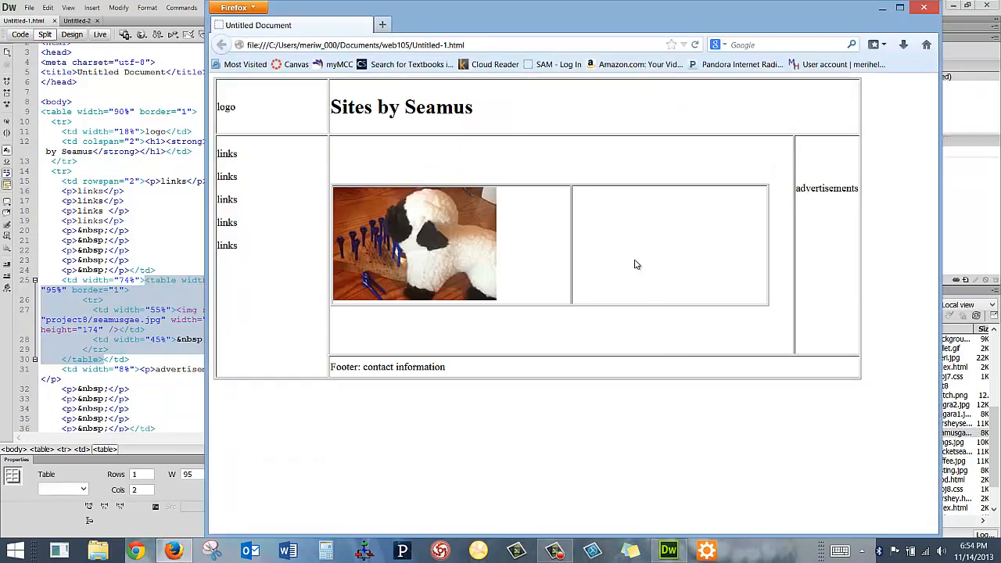
mouse_move(305, 127)
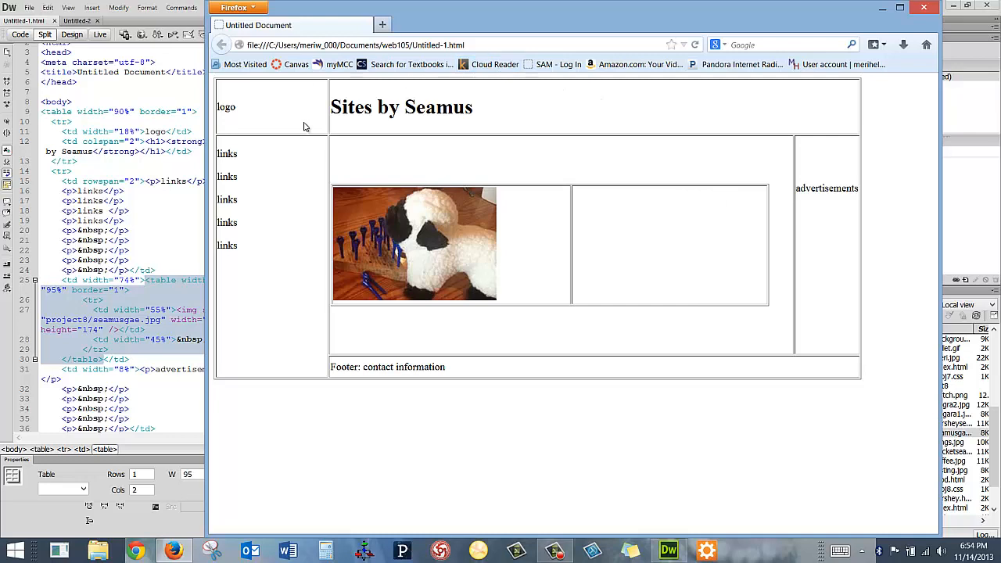
mouse_move(451, 155)
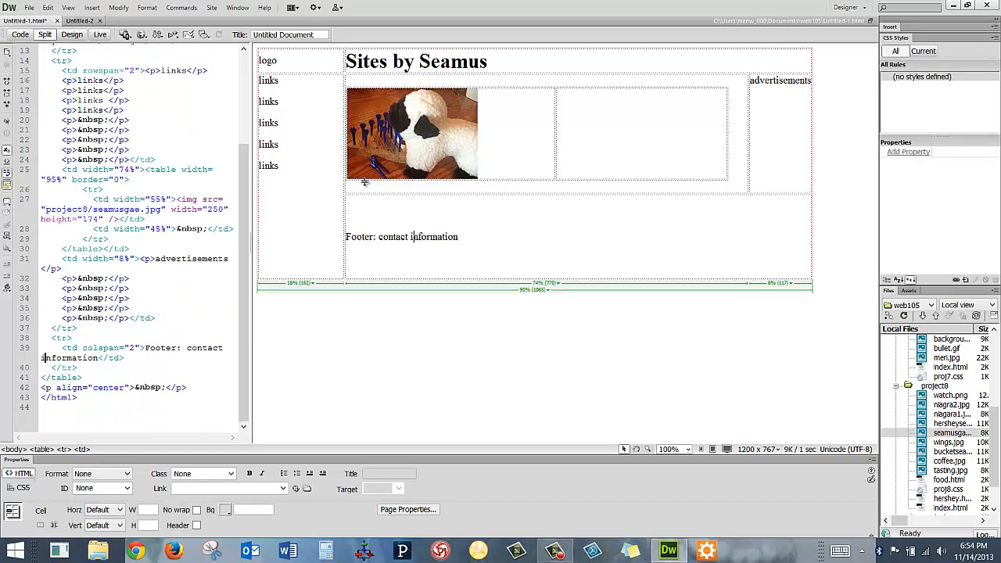
Preview the page in Firefox, saving changes to Untitled-1 first
click(141, 35)
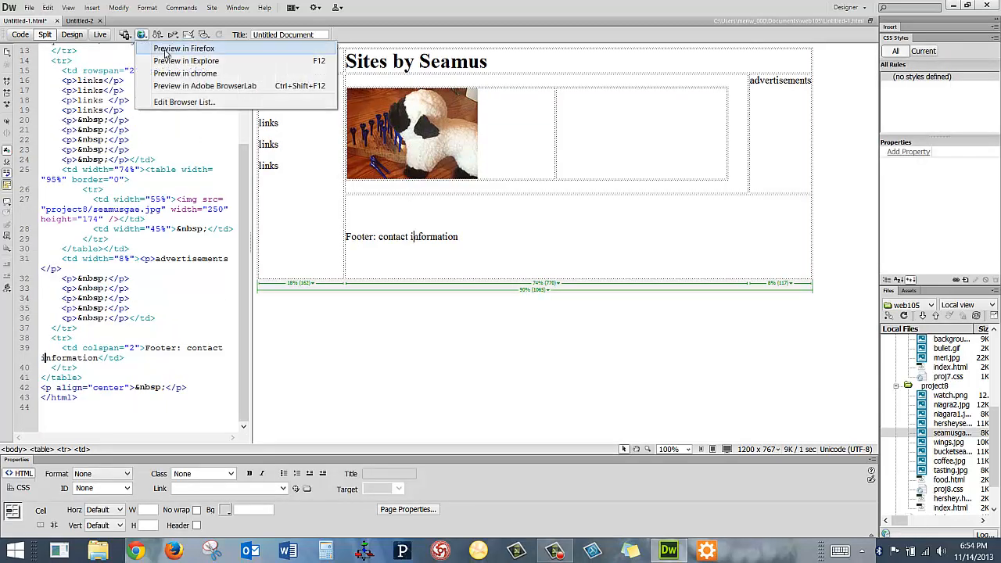
click(183, 48)
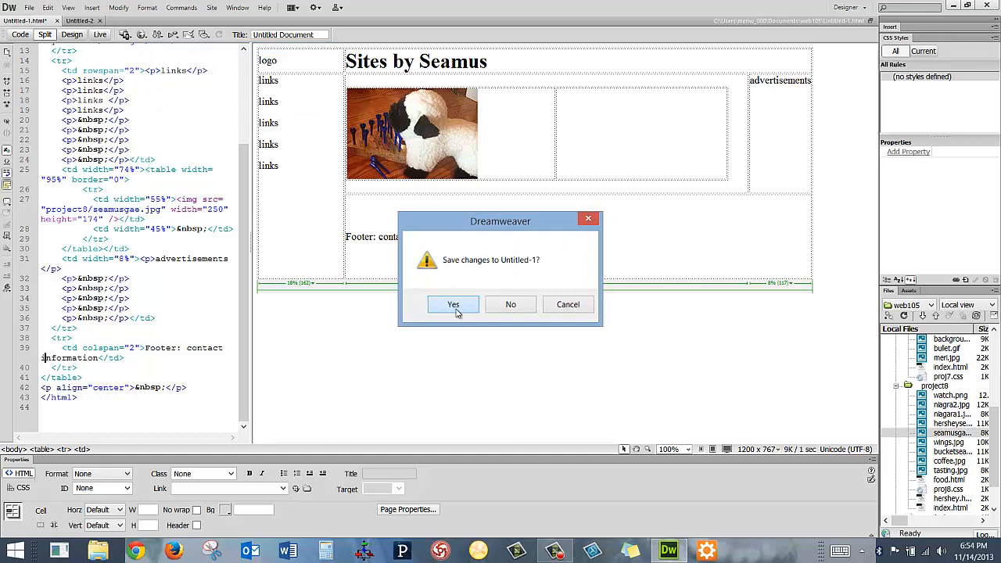
click(453, 304)
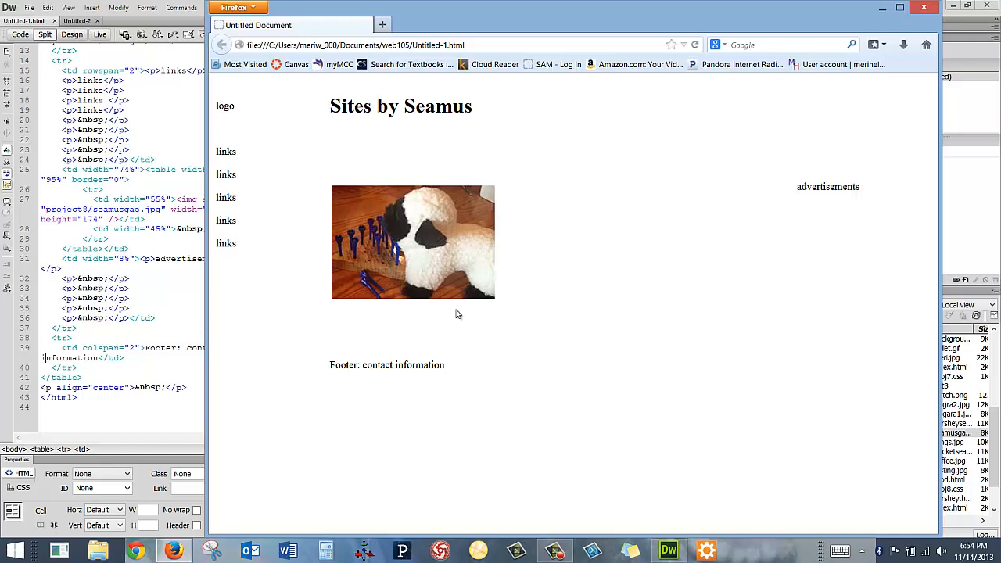
mouse_move(757, 160)
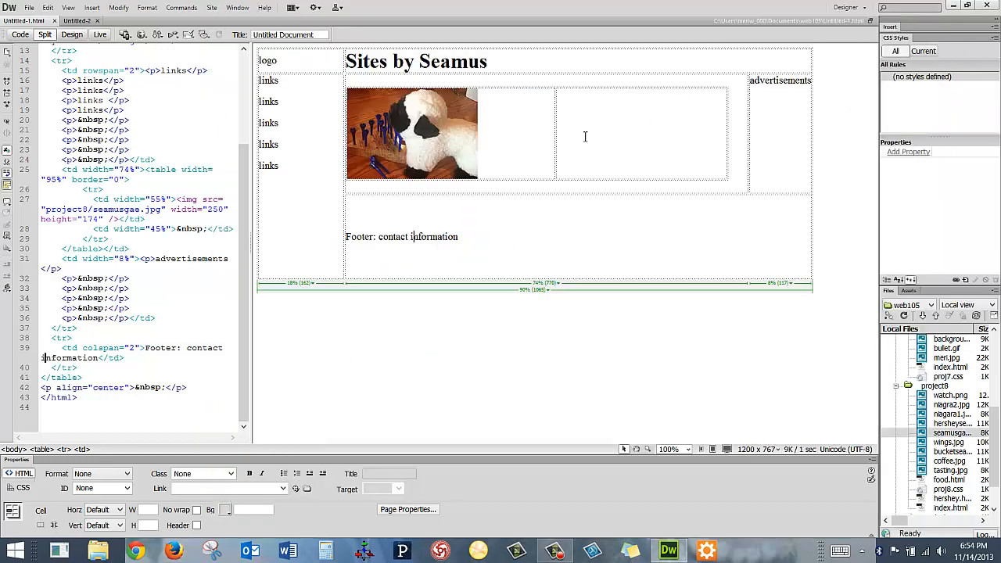
mouse_move(576, 146)
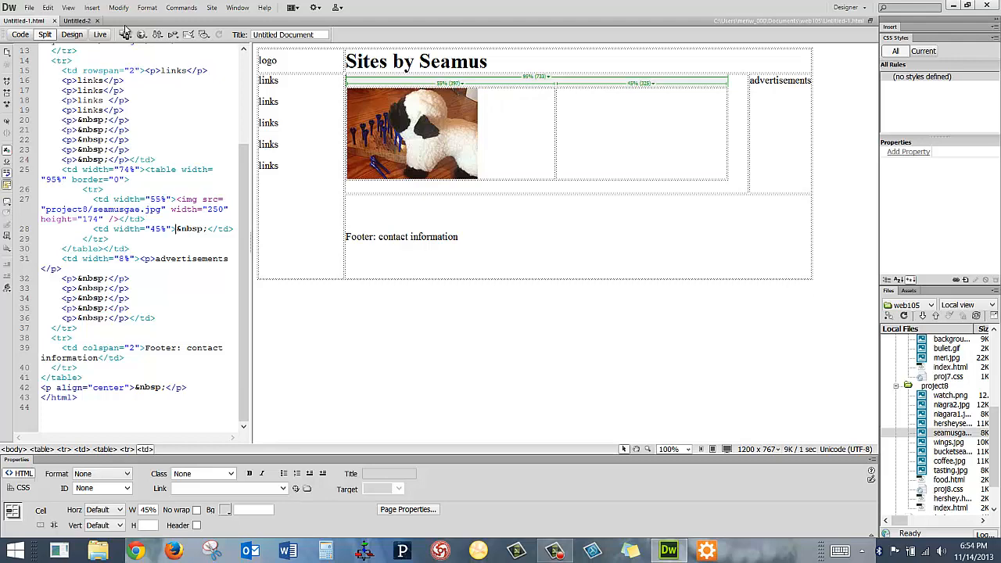
Insert a 1-row, 2-column, 90%, border 1 table beside the photo, then nest another inside it
click(91, 7)
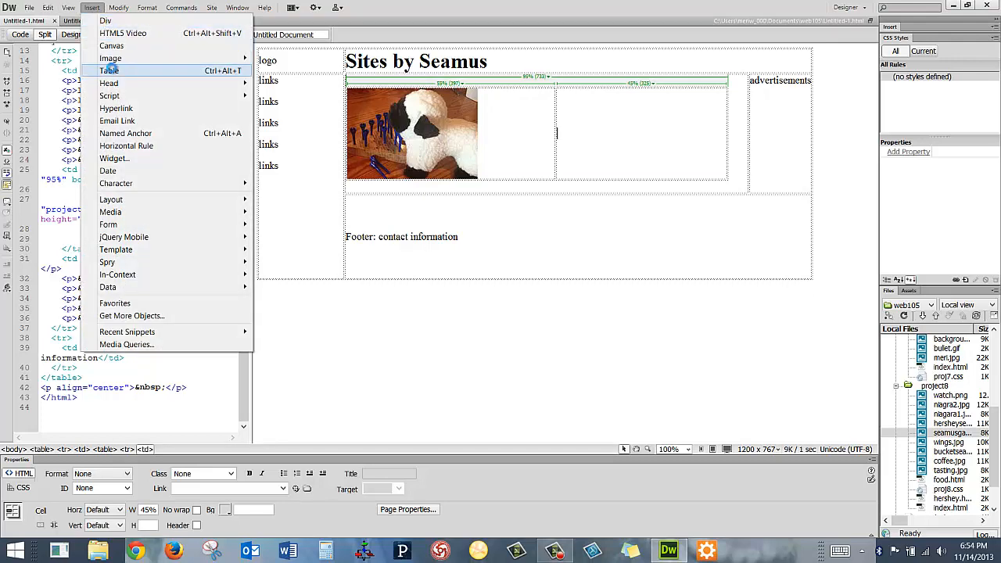
click(111, 70)
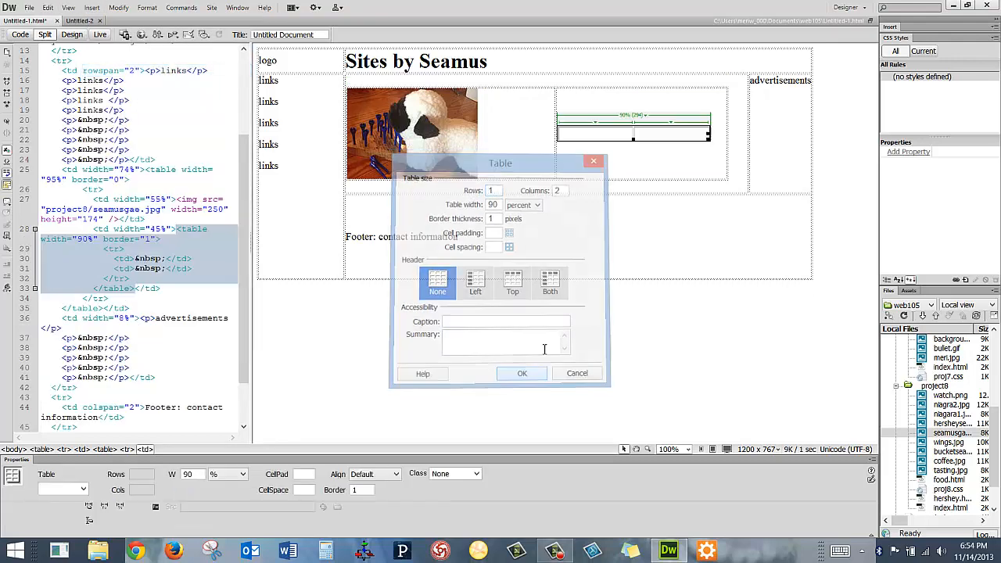
click(522, 373)
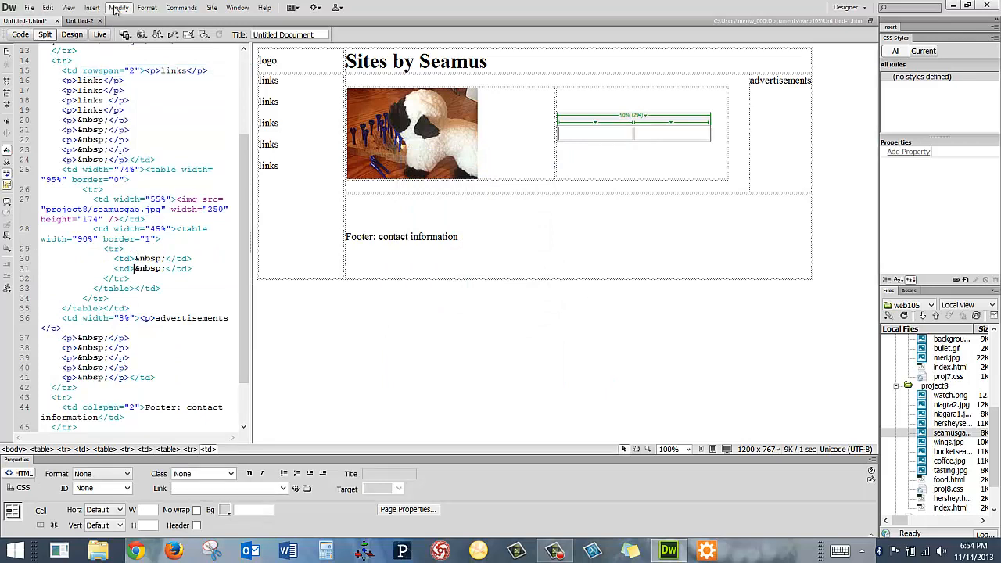
click(91, 7)
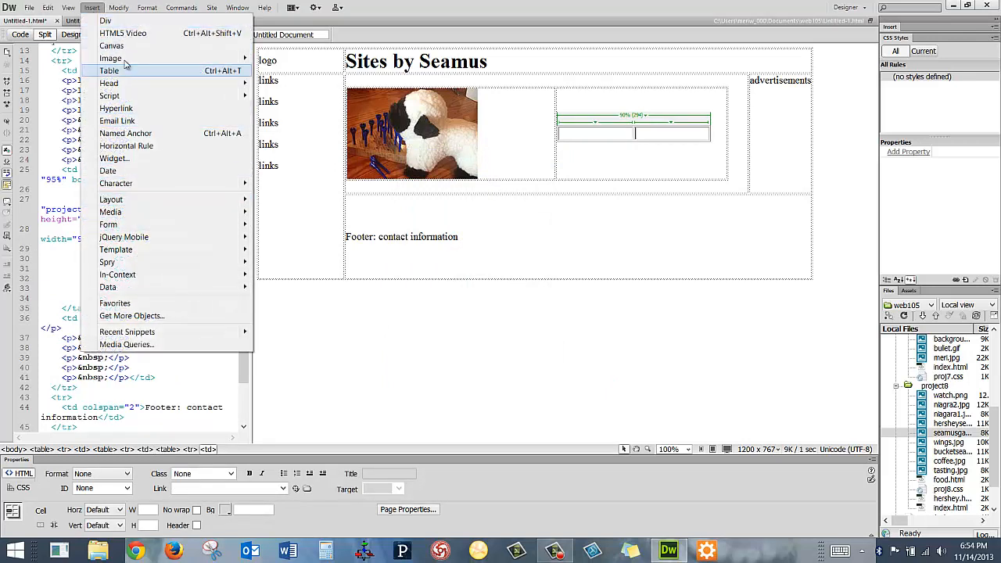
click(109, 71)
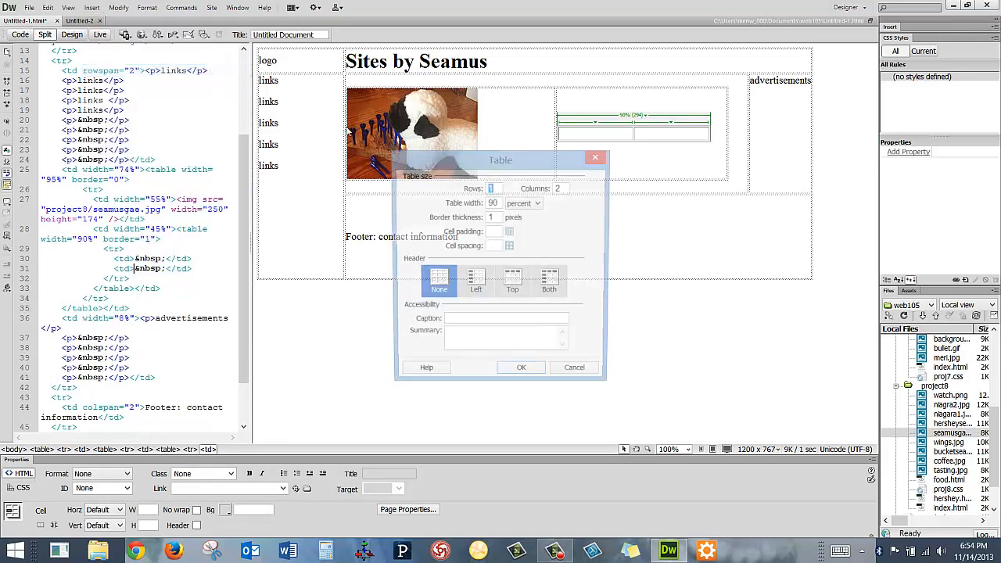
click(521, 368)
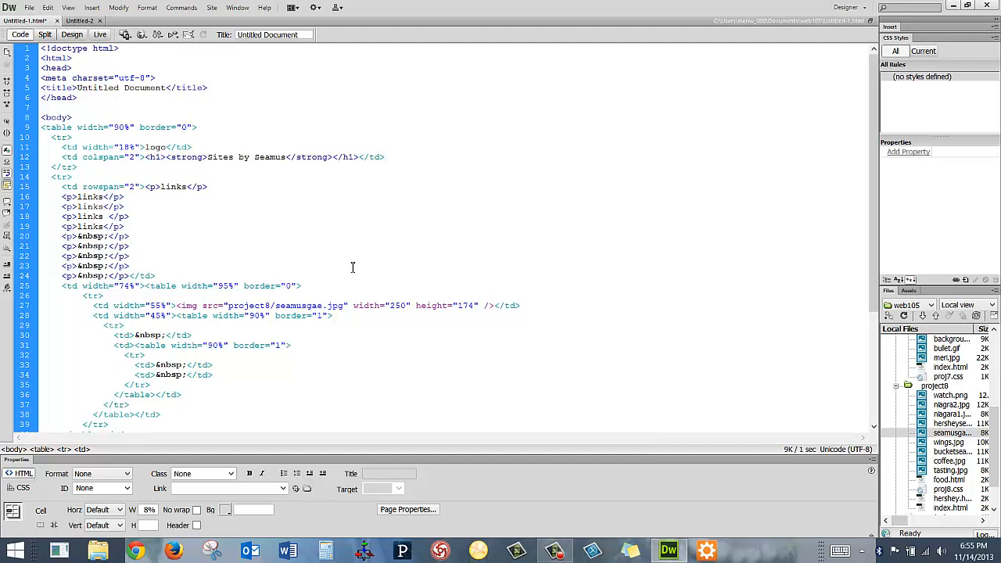
Switch to the Untitled-2 document built from the CSS layout template
click(180, 394)
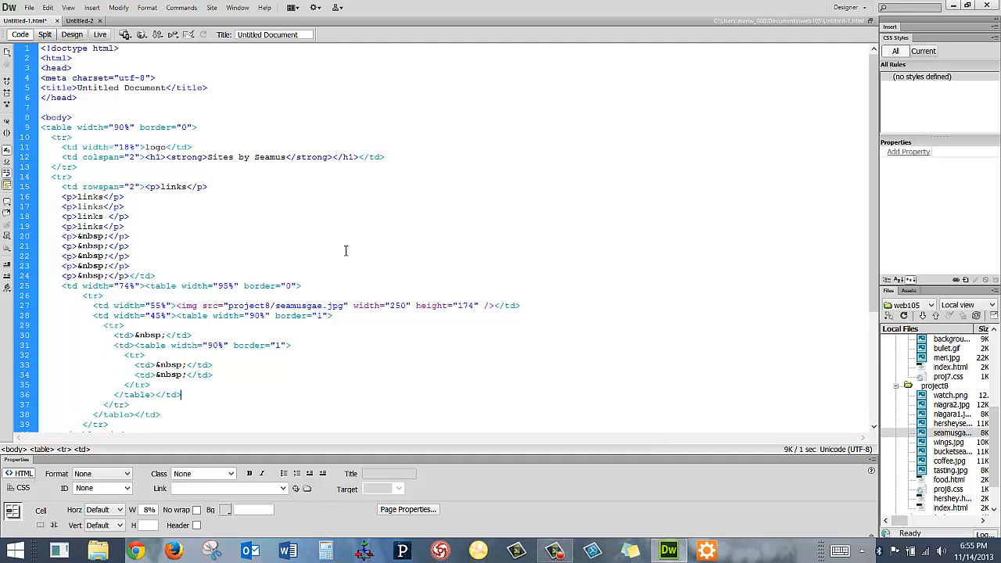
click(99, 34)
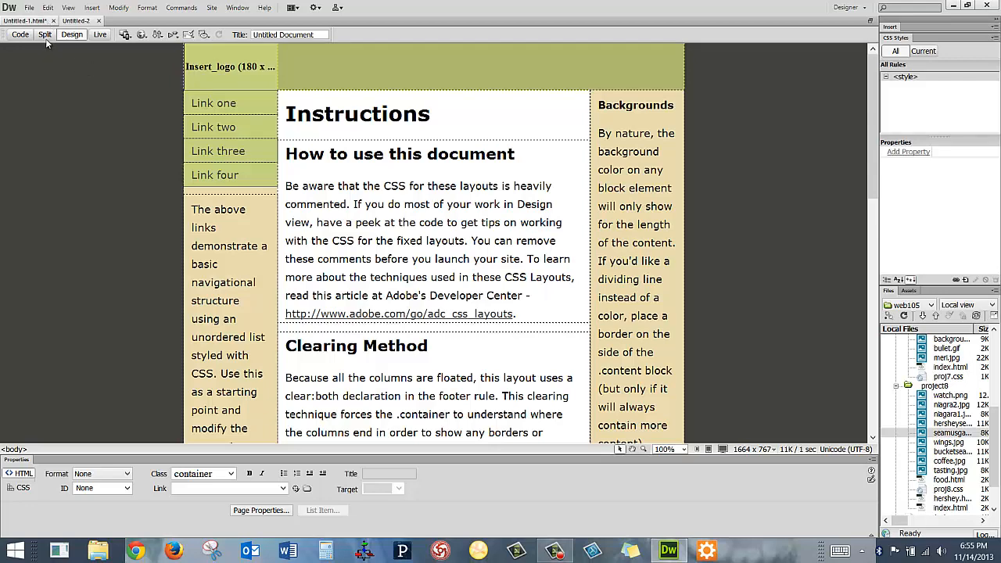
Show Untitled-2 in Code view and scroll through its CSS rules and body markup
click(20, 34)
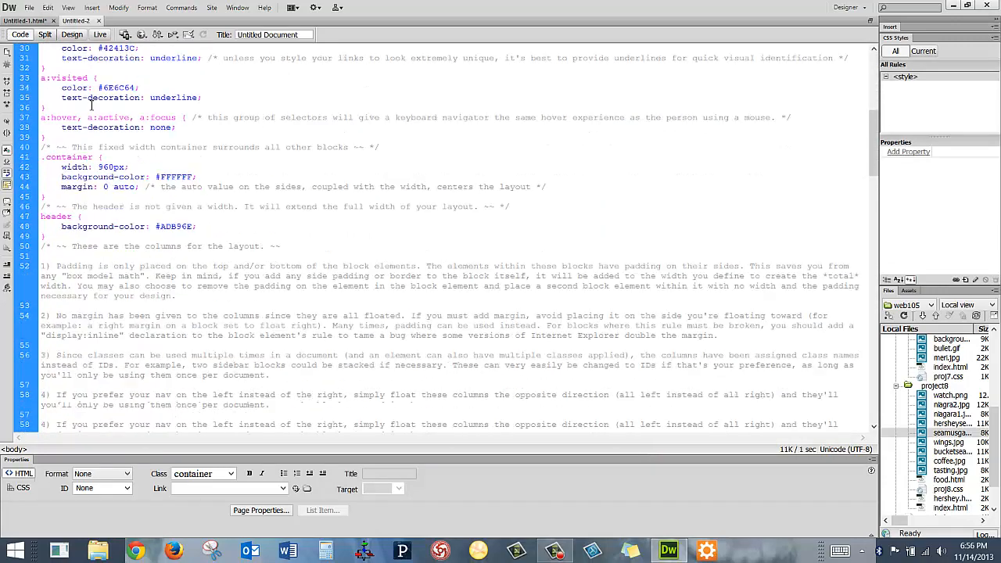
scroll(down, 3)
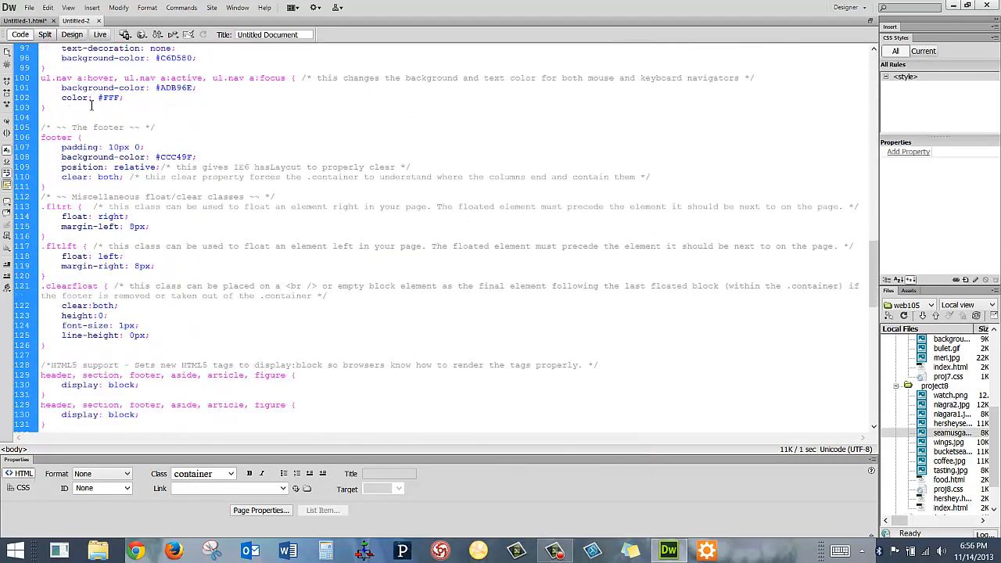
scroll(down, 3)
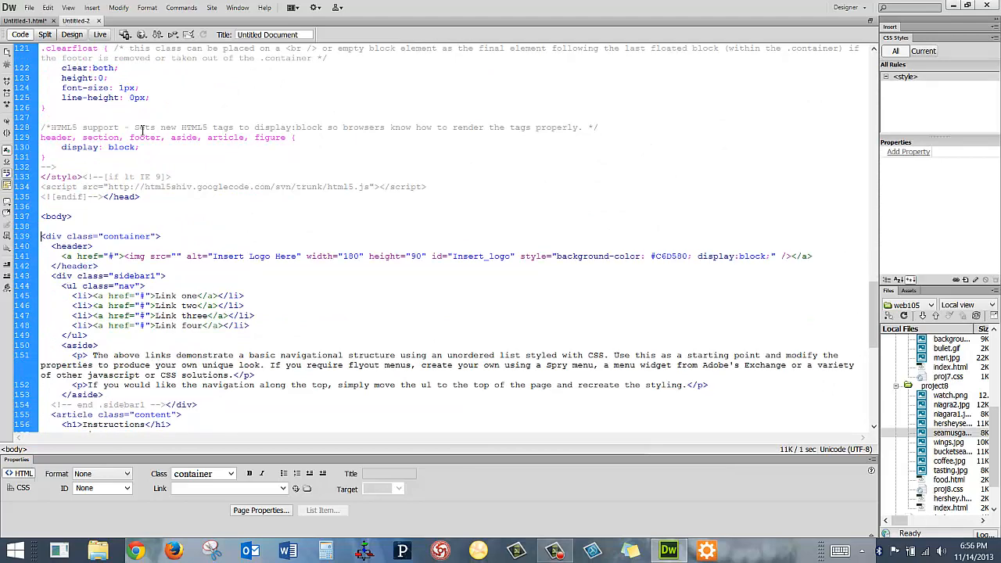
scroll(down, 3)
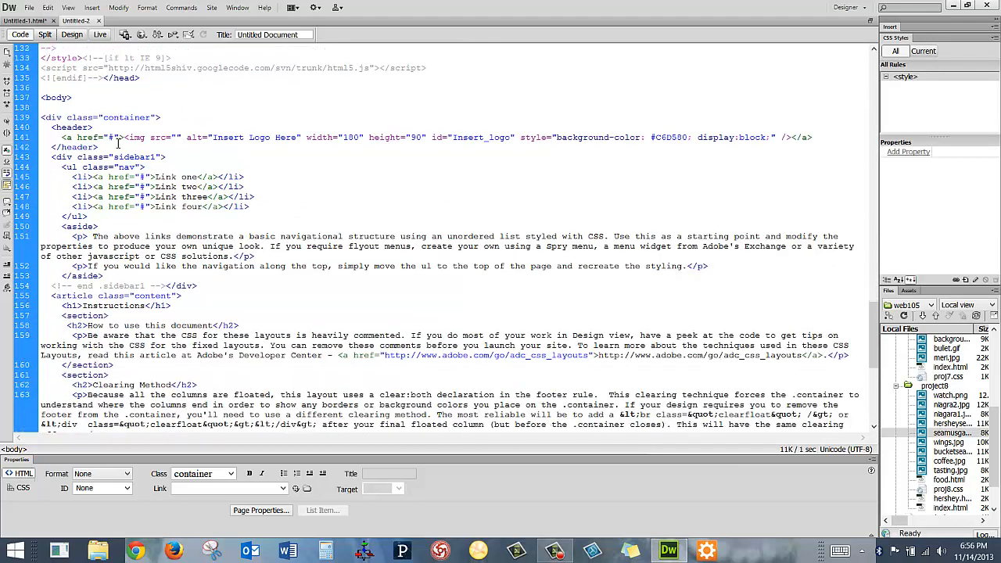
scroll(down, 3)
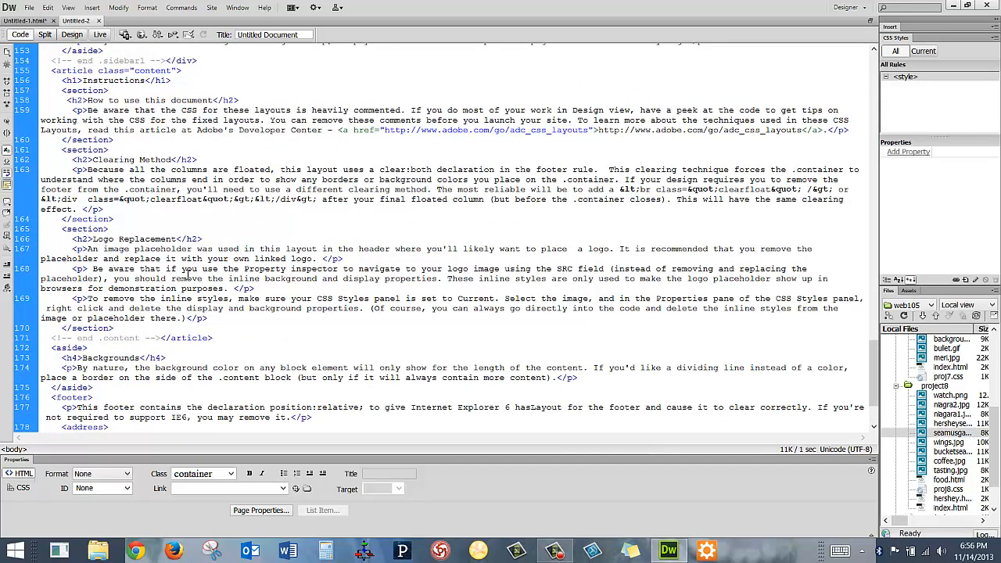
mouse_move(188, 274)
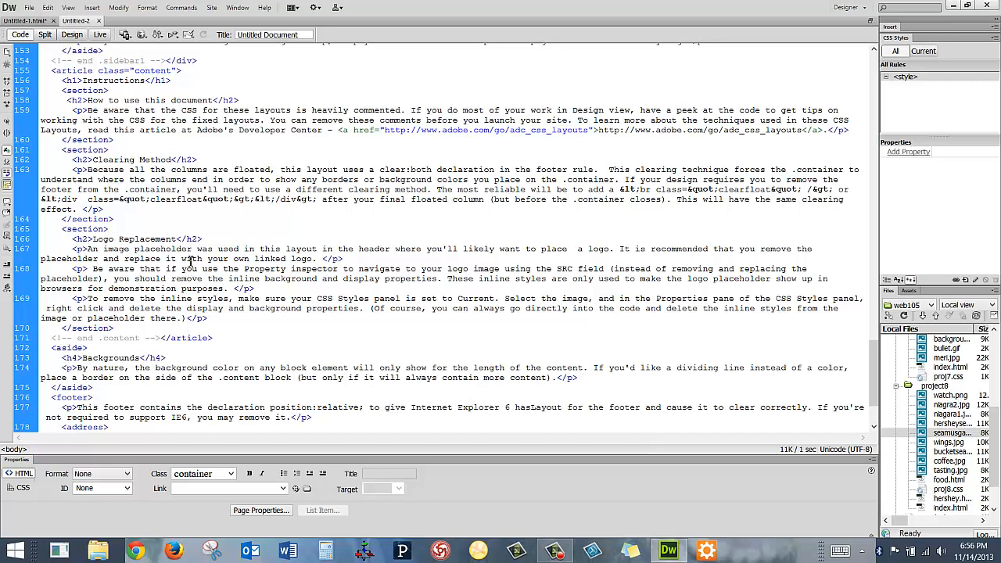
mouse_move(191, 260)
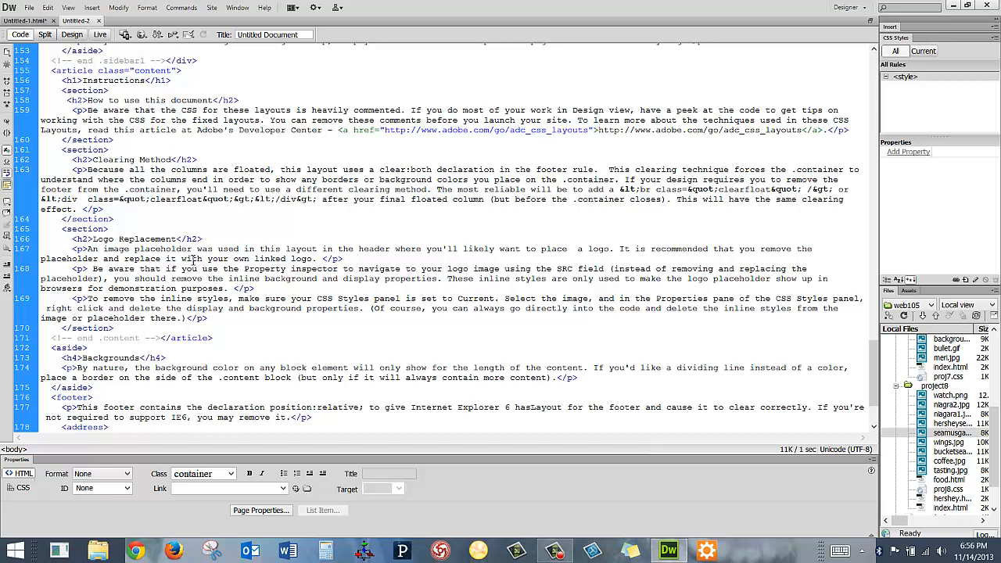
mouse_move(192, 260)
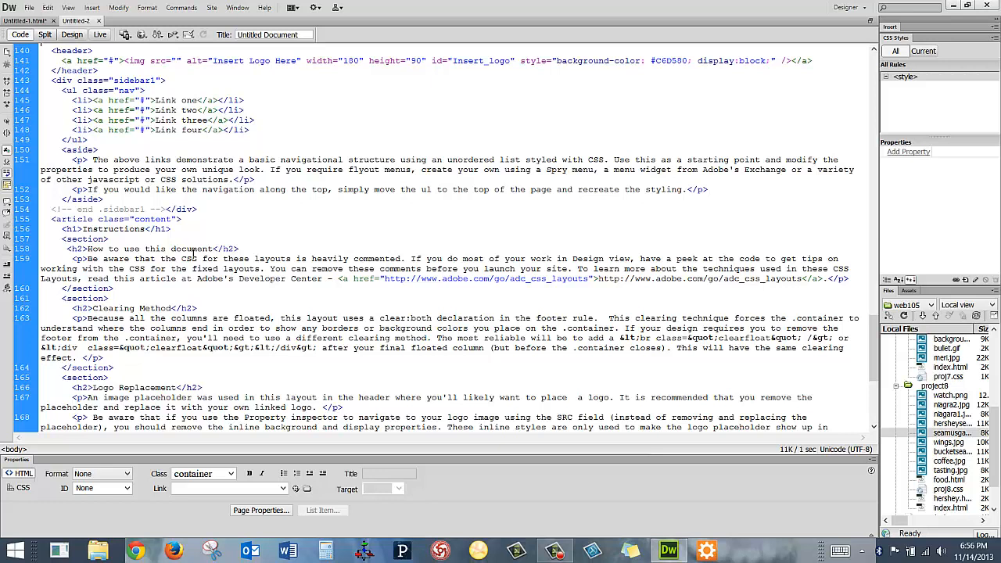
mouse_move(193, 254)
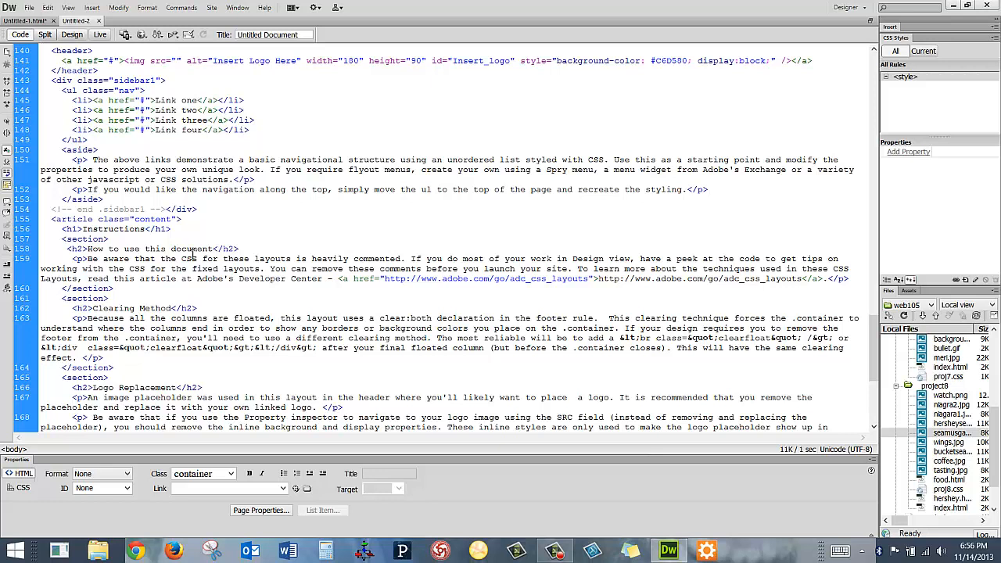